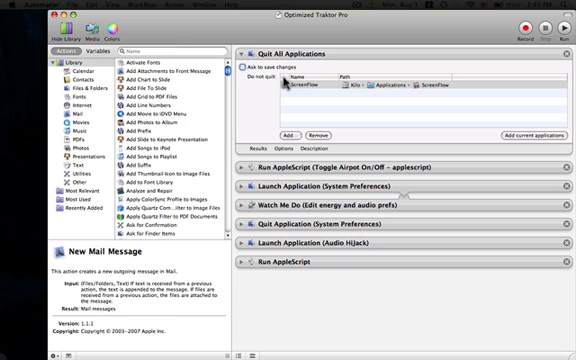
pyautogui.moveTo(288, 76)
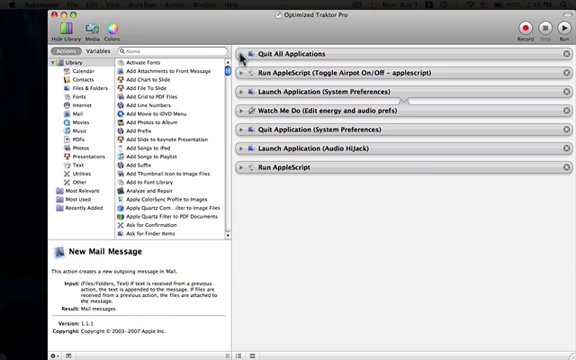
# Review the Toggle Airport On/Off AppleScript action's script, then collapse it again.
pyautogui.click(248, 72)
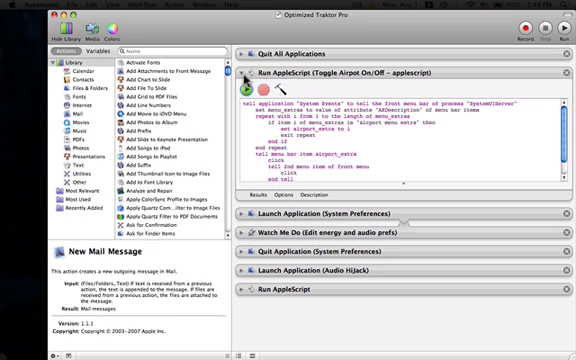
pyautogui.click(264, 72)
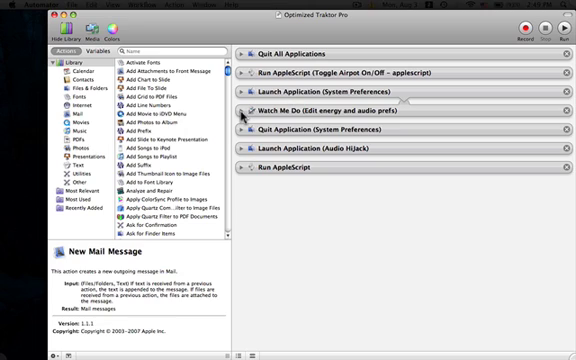
pyautogui.click(246, 112)
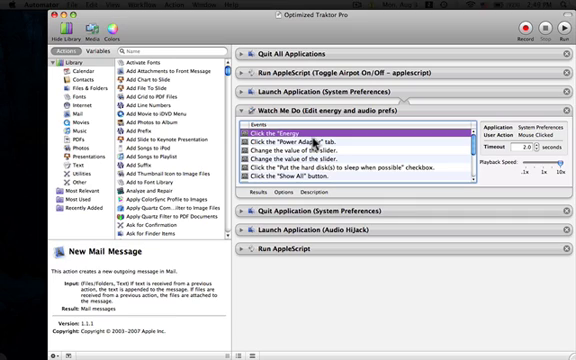
pyautogui.moveTo(478, 118)
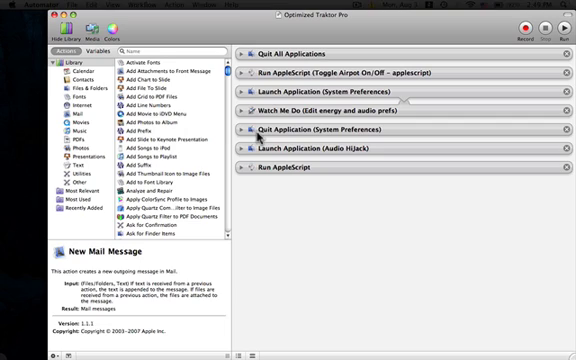
pyautogui.moveTo(270, 160)
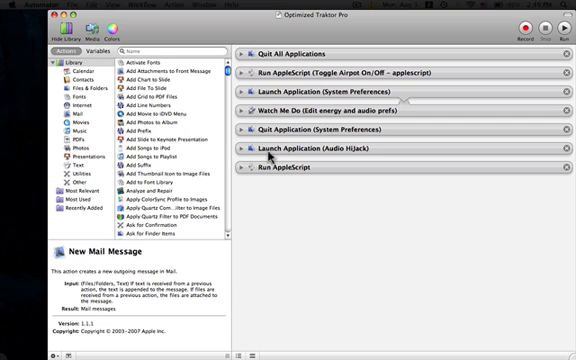
pyautogui.moveTo(248, 172)
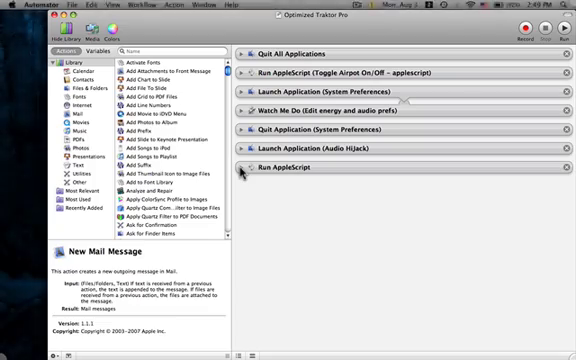
# Run the whole seven-action workflow, launching System Preferences at its Energy Saver pane.
pyautogui.click(290, 8)
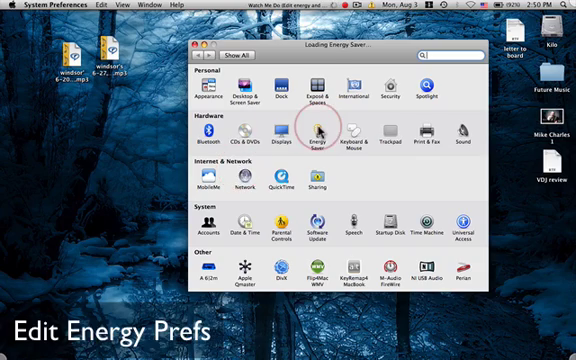
# Pass through Energy Saver to the Sound pane's Input settings for the internal microphone.
pyautogui.click(318, 138)
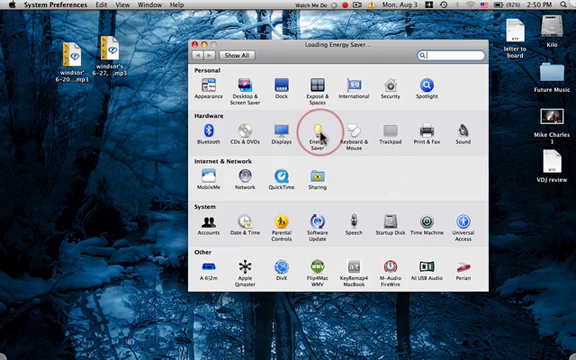
pyautogui.click(322, 136)
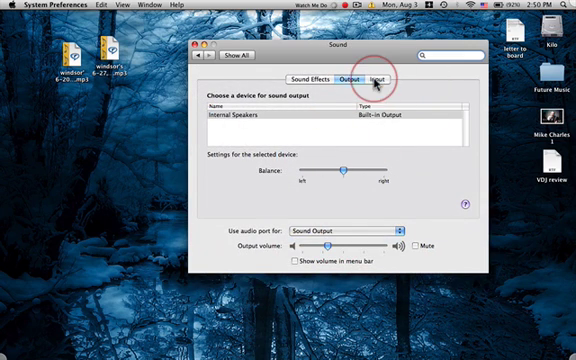
pyautogui.click(376, 76)
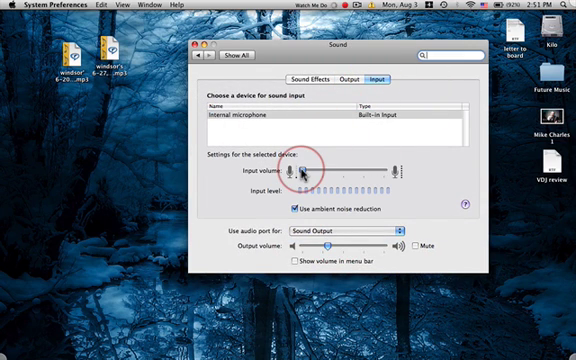